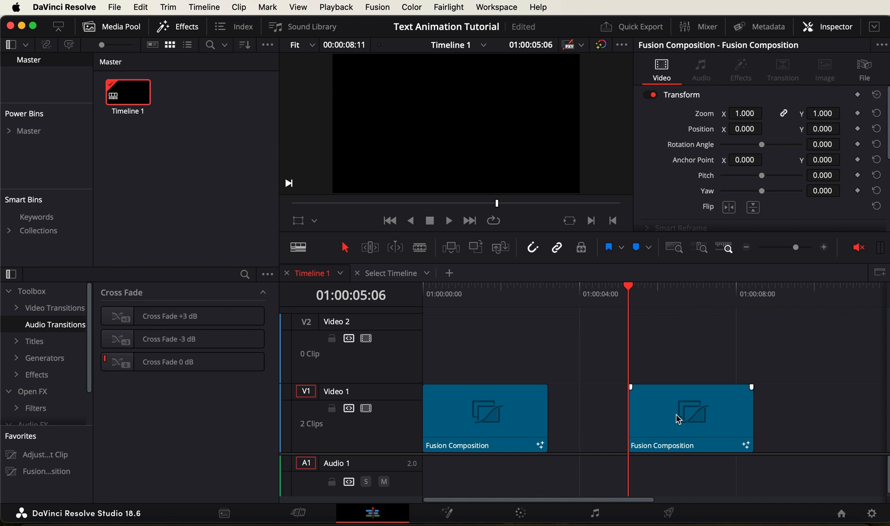
mouse_move(693, 445)
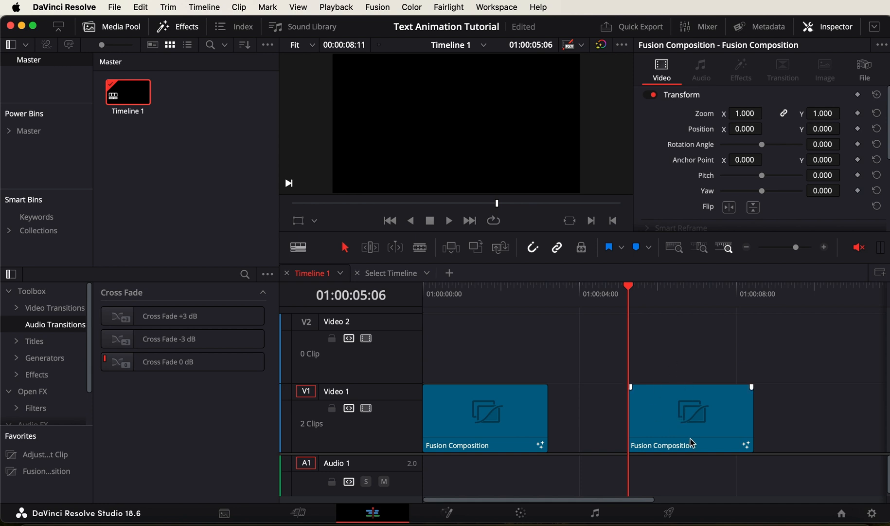
mouse_move(672, 419)
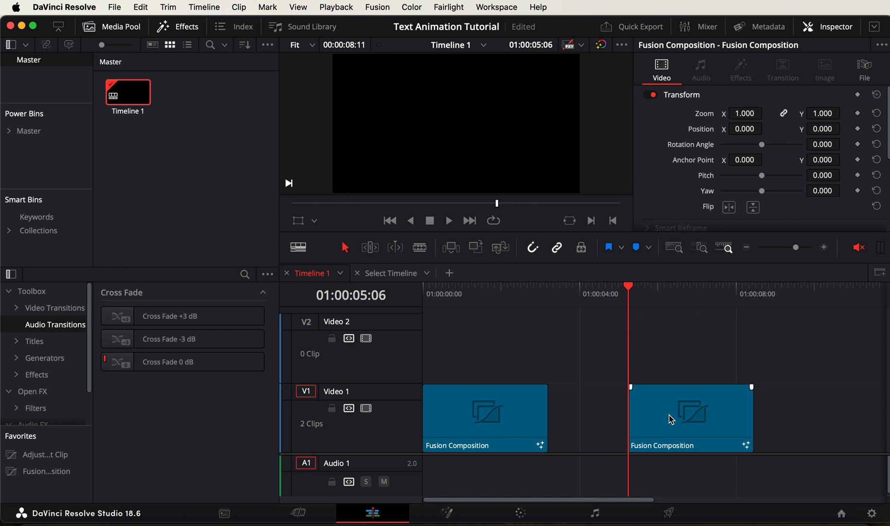
- Open the second Fusion Composition clip on V1 in the Fusion page
right_click(672, 420)
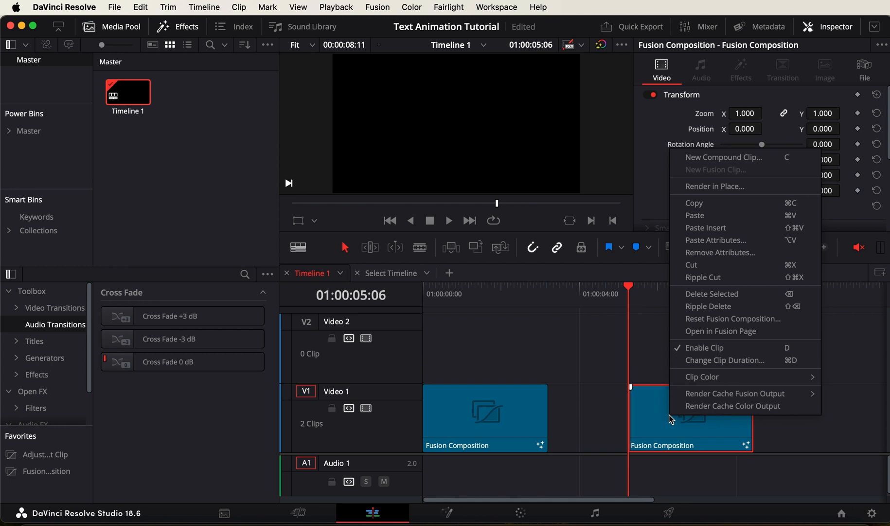
left_click(676, 429)
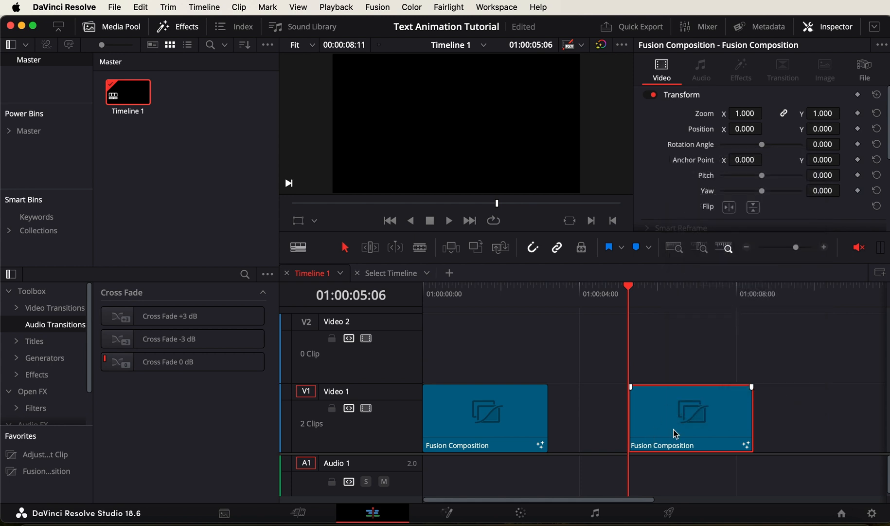
right_click(676, 432)
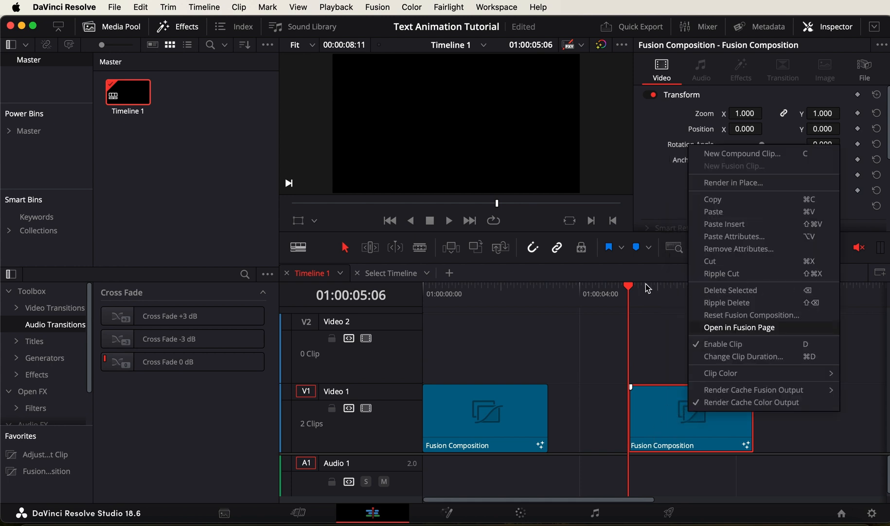
left_click(739, 327)
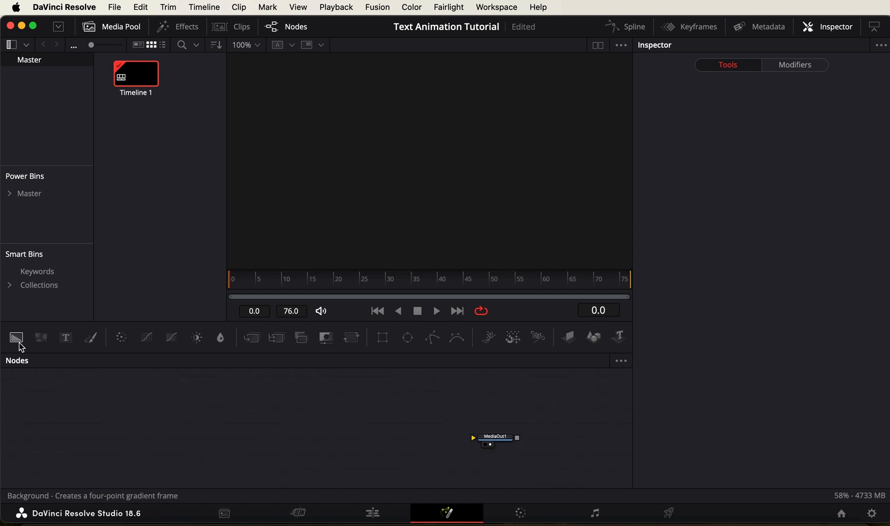
- Add Background1 as a solid black backdrop feeding MediaOut1
left_click(15, 338)
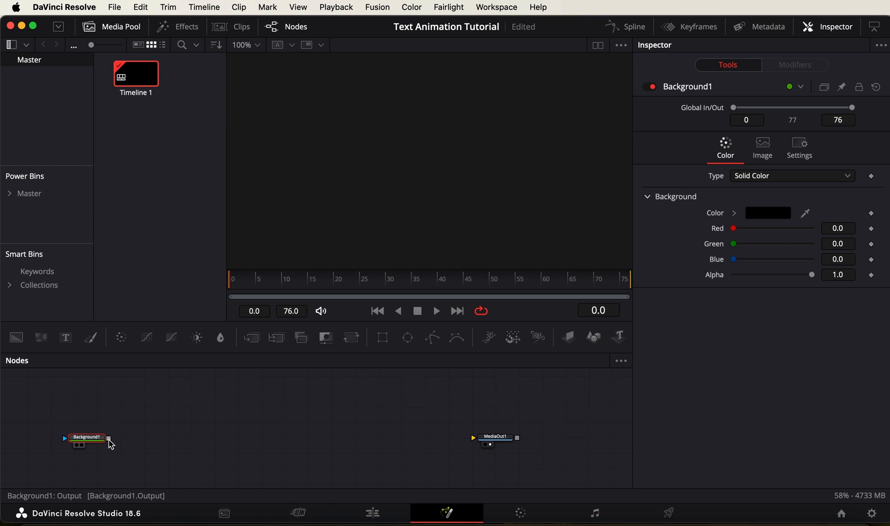
left_click_drag(109, 438, 473, 437)
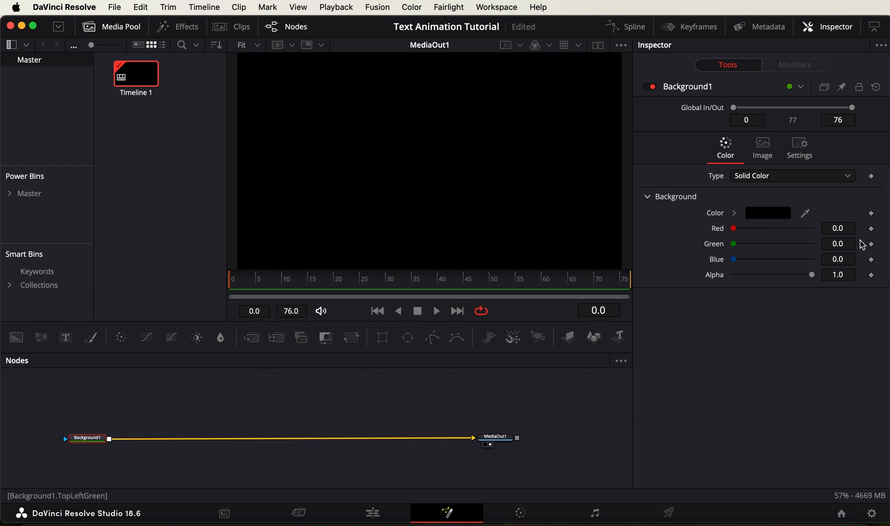
left_click_drag(811, 273, 733, 273)
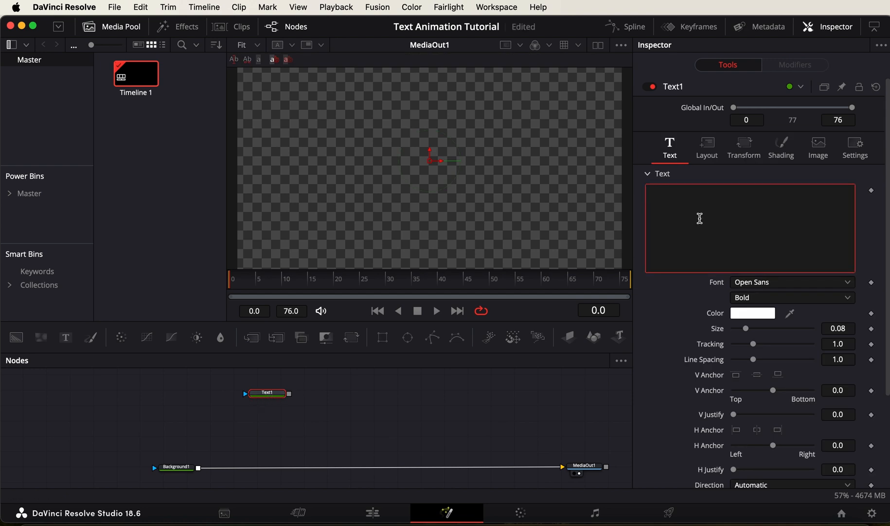
- Make the Text node read 'Vegento' in the Fiolex Girls script font
type("Vegento")
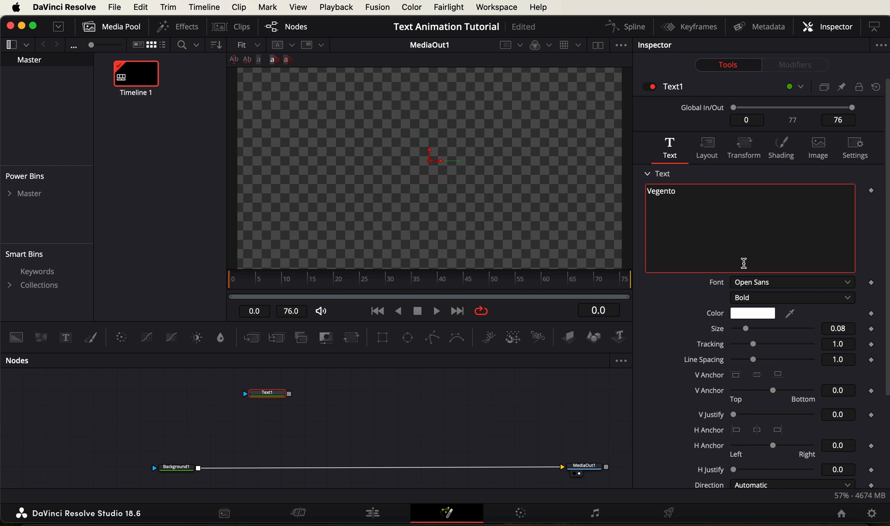
left_click(792, 283)
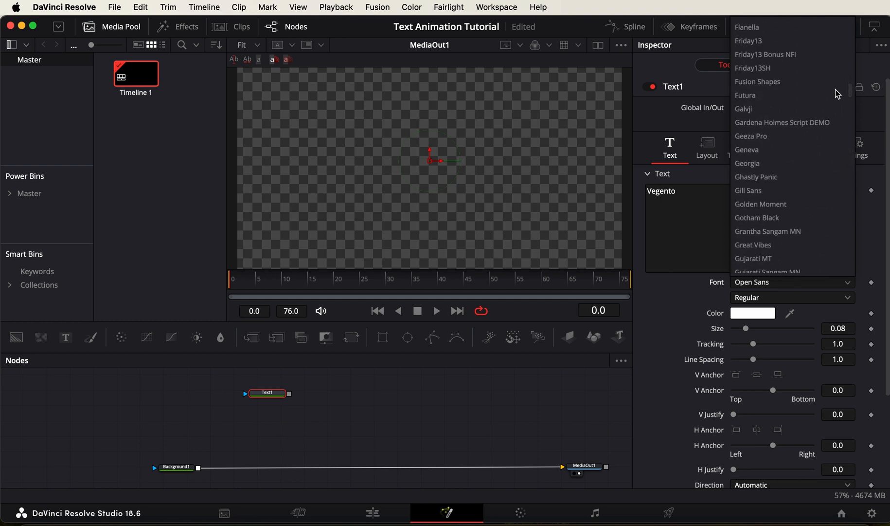
scroll("down", 3)
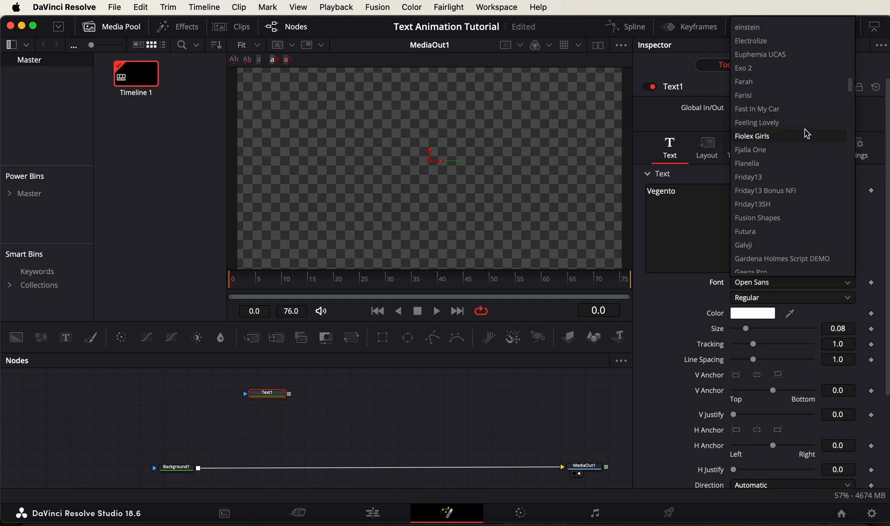
left_click(753, 136)
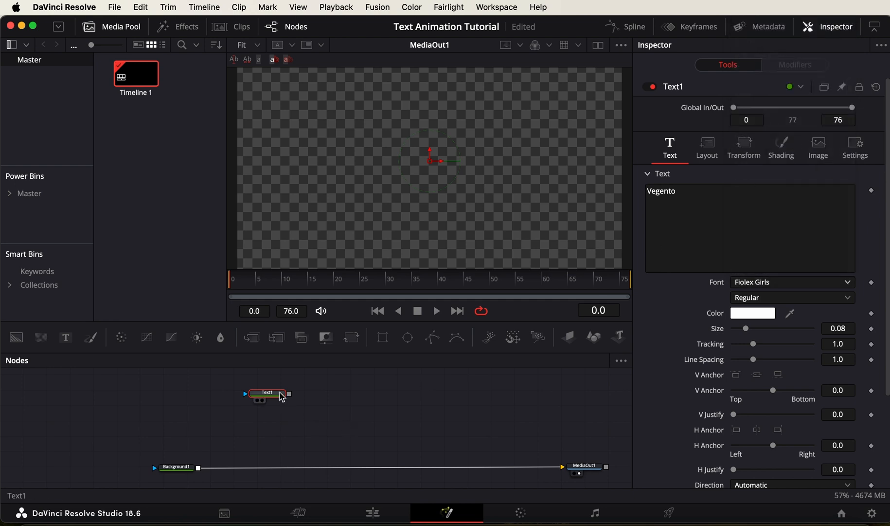
- View Text1 and enlarge the Vegento text to about 0.134 size
left_click(267, 392)
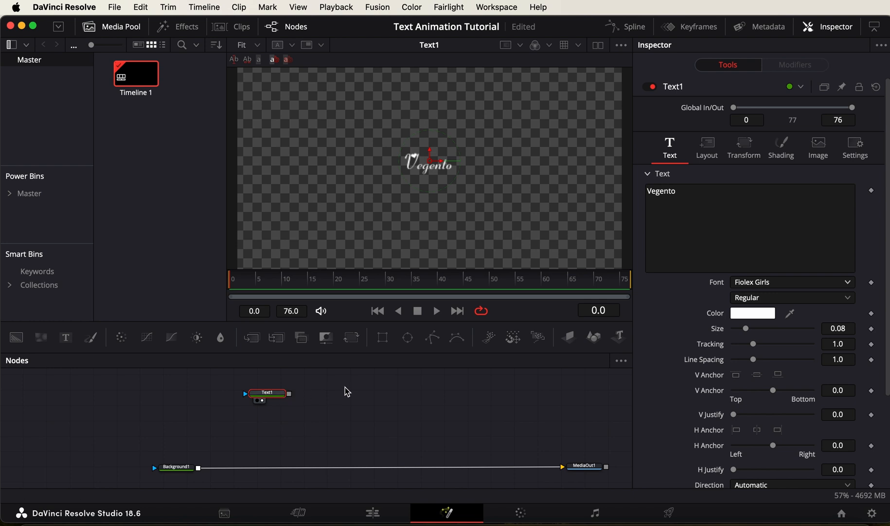
left_click_drag(746, 328, 753, 328)
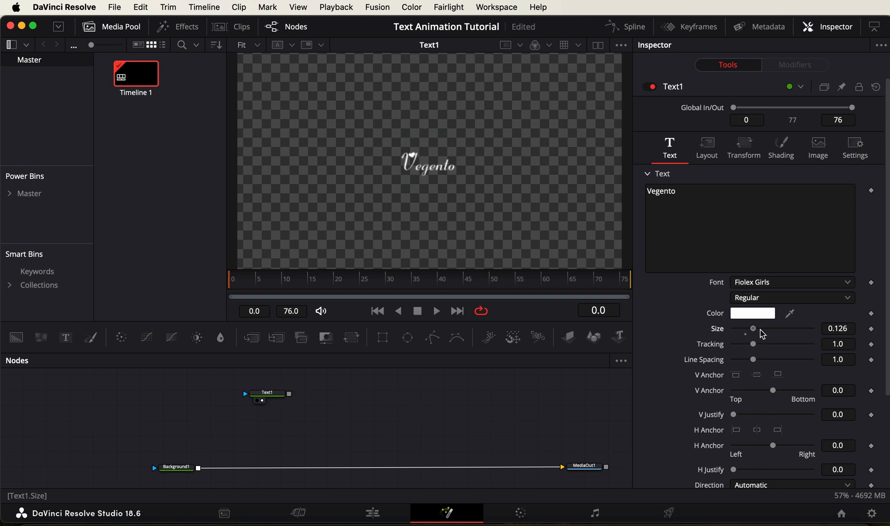
left_click_drag(753, 328, 755, 328)
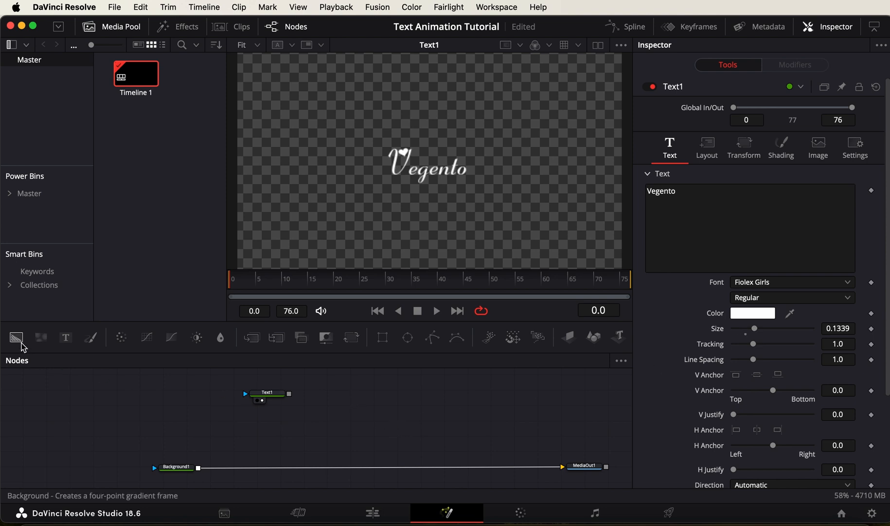
- Add Background2, view it, and switch its type to a linear gradient
left_click(15, 338)
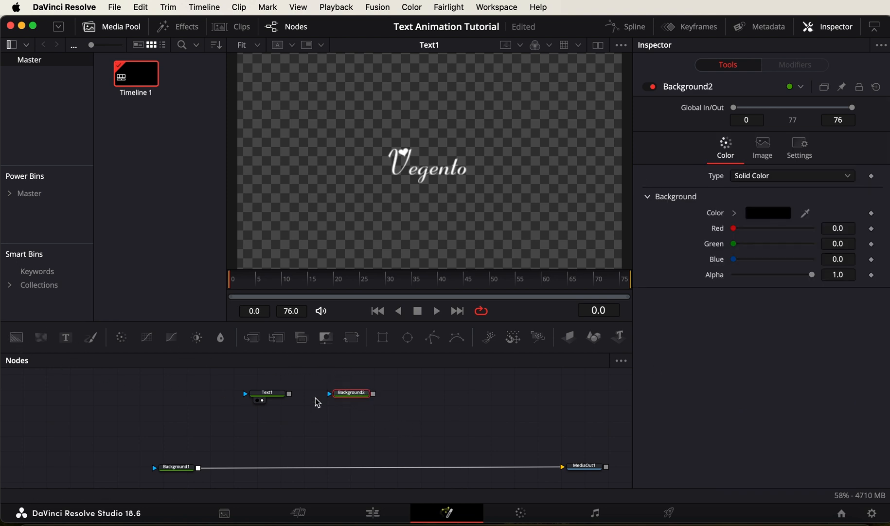
left_click(350, 393)
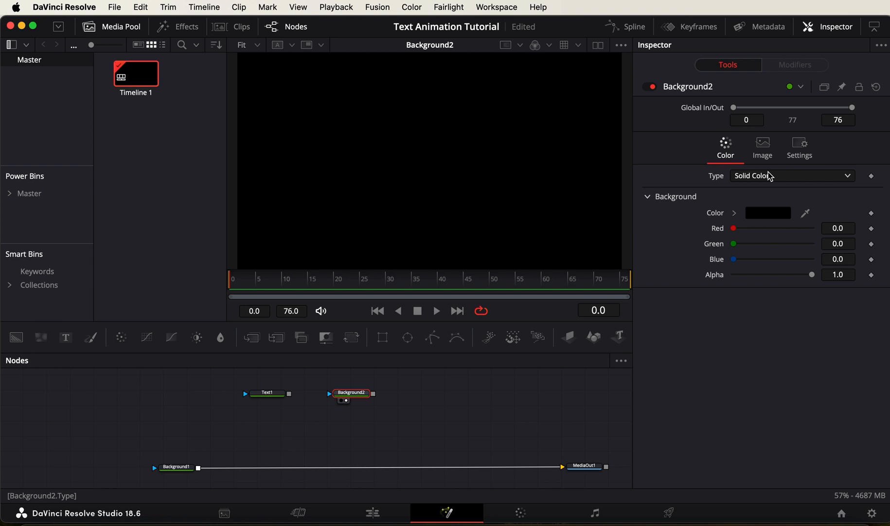
left_click(792, 176)
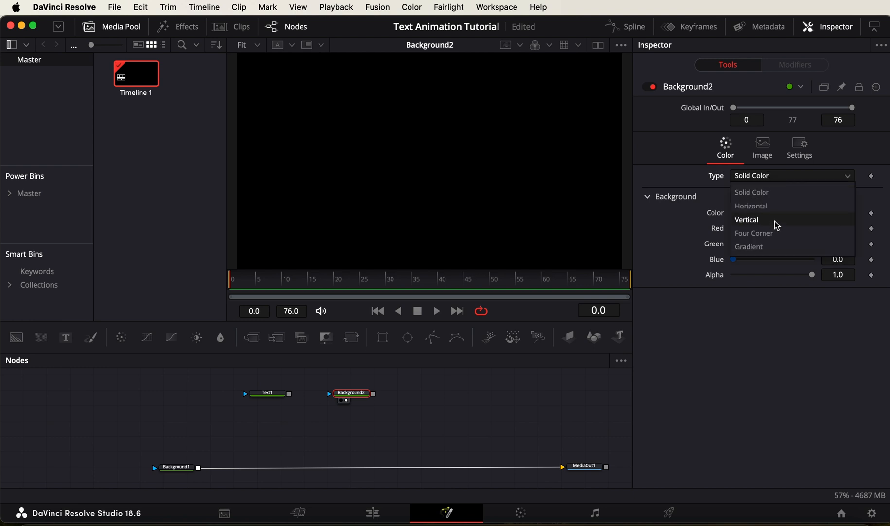
left_click(750, 246)
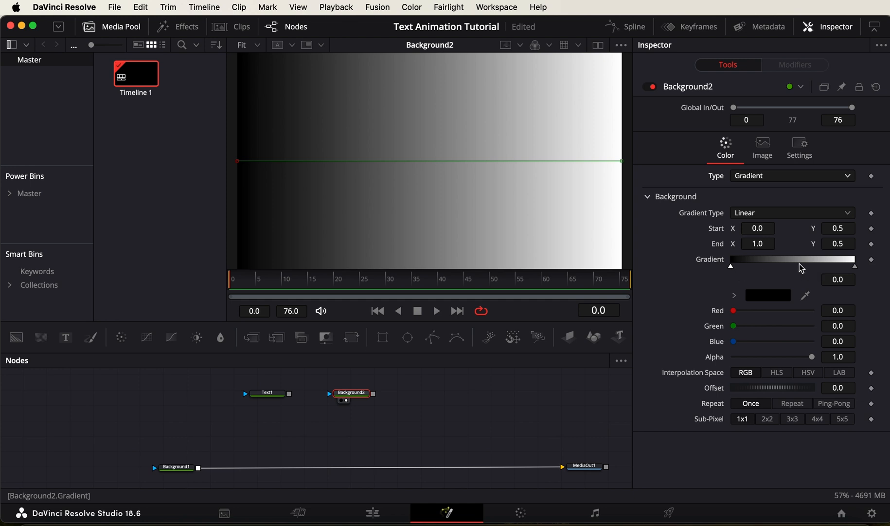
- Shape the gradient into a narrow white centre band fading to transparent black on both sides
left_click(799, 262)
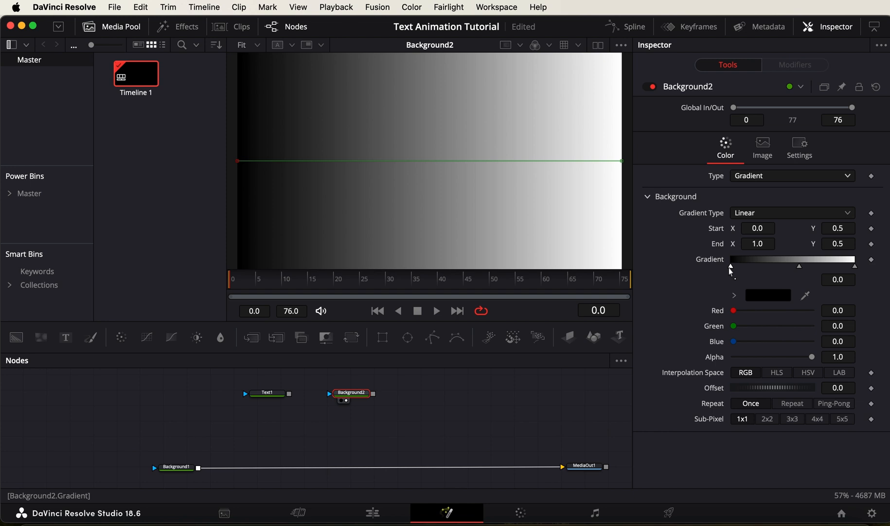
left_click_drag(813, 356, 787, 356)
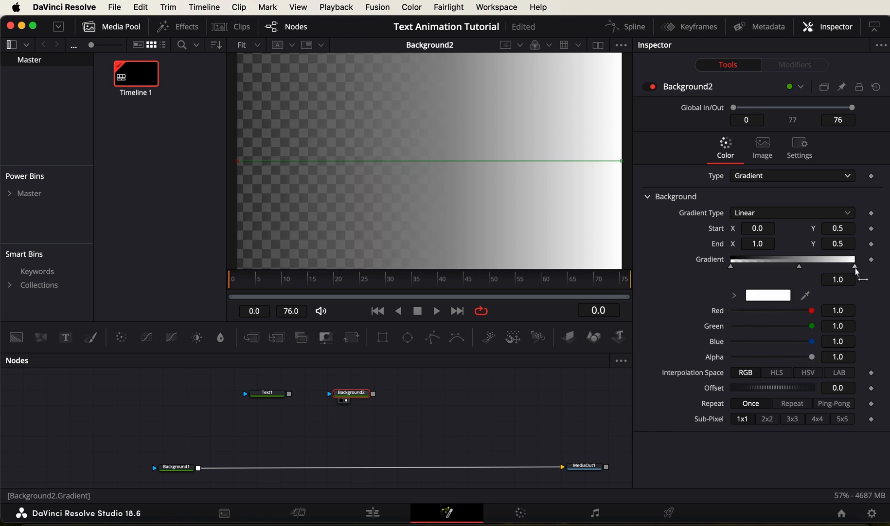
left_click(768, 295)
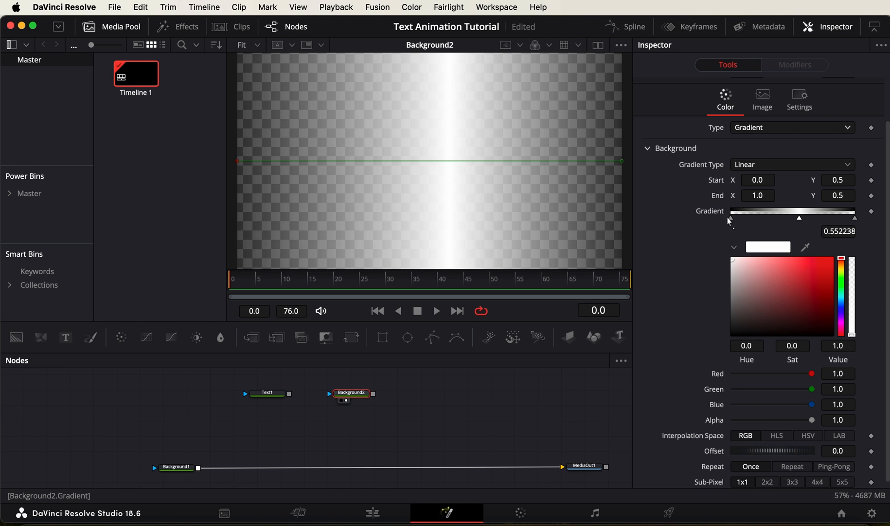
mouse_move(731, 222)
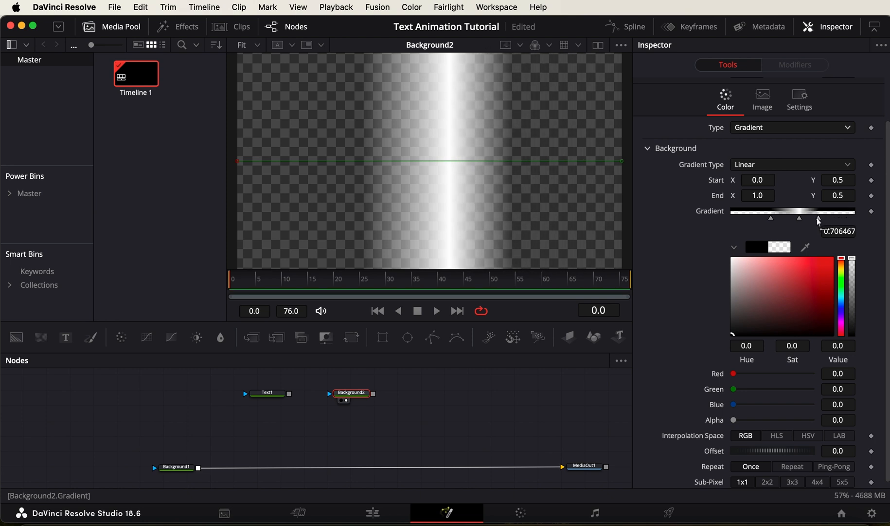
left_click_drag(818, 217, 815, 217)
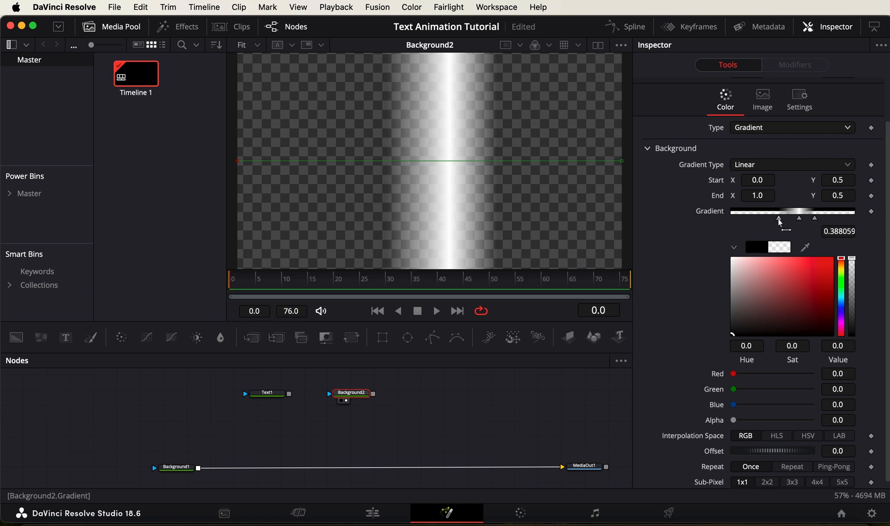
mouse_move(401, 185)
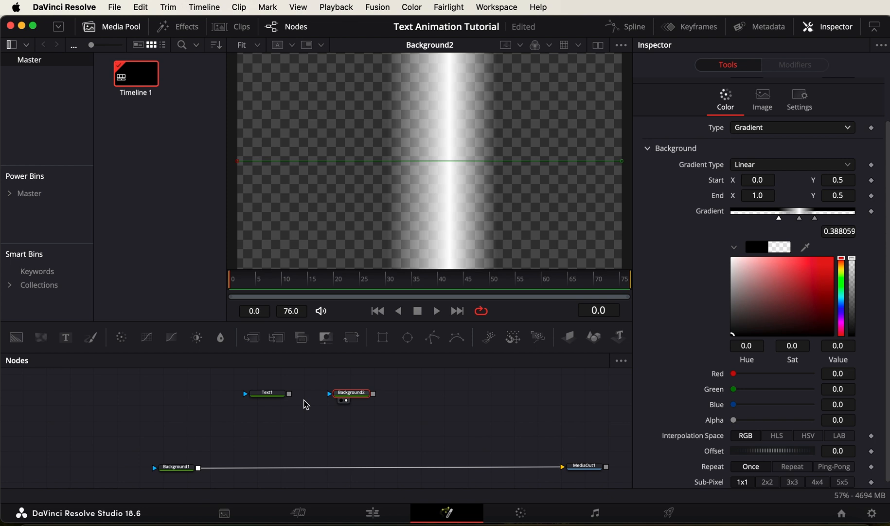
mouse_move(600, 263)
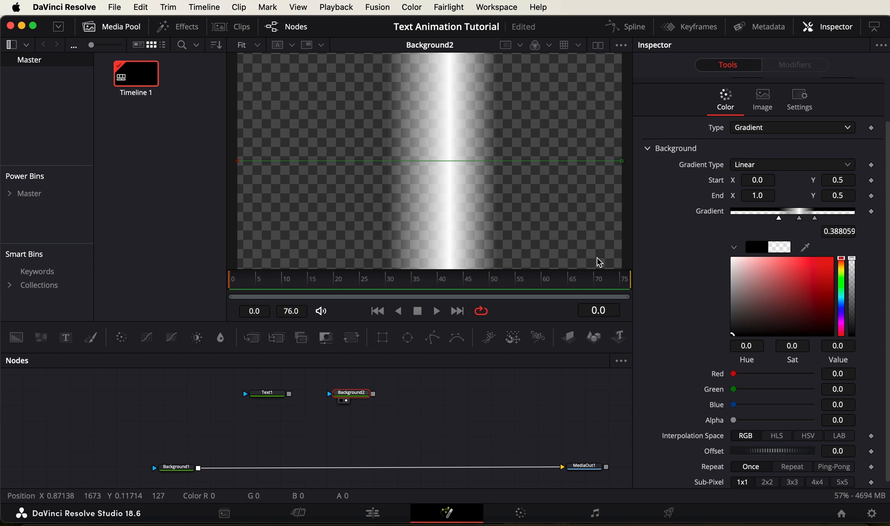
- Feed Text1 into Background2's effect mask so the letters mask the gradient
left_click_drag(735, 451, 772, 451)
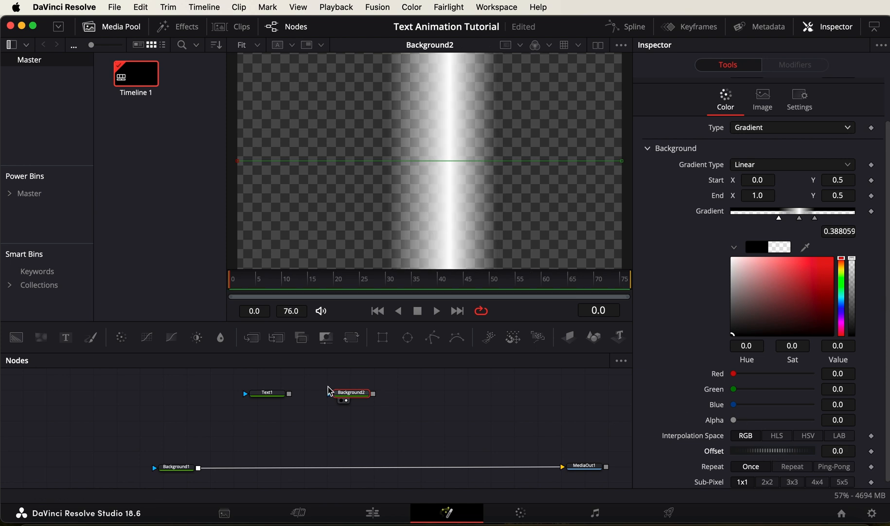
left_click_drag(289, 392, 330, 392)
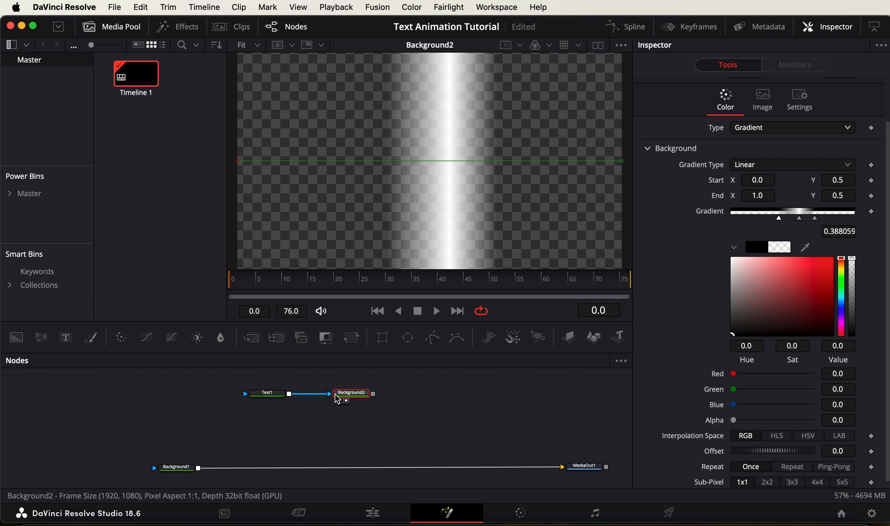
left_click_drag(288, 393, 330, 399)
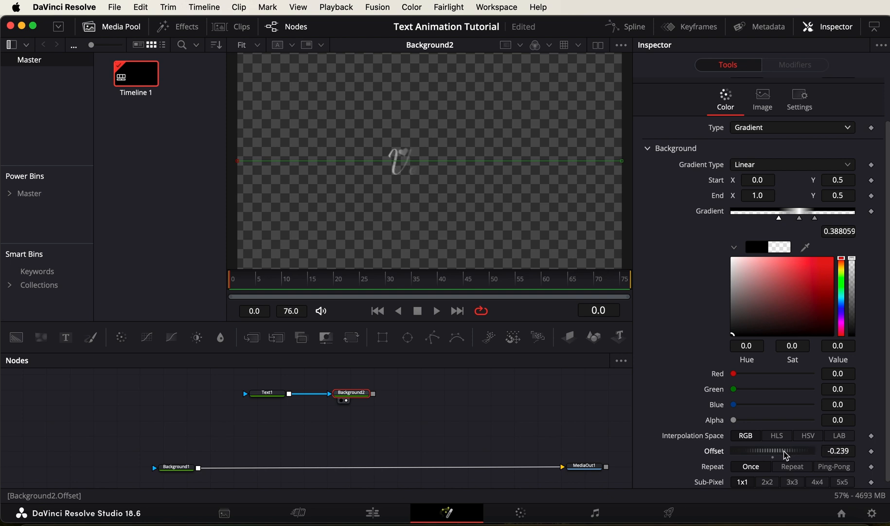
- Keyframe the gradient Offset from off the text to 0.232 at frame 76 so the band sweeps across
left_click_drag(776, 450, 773, 451)
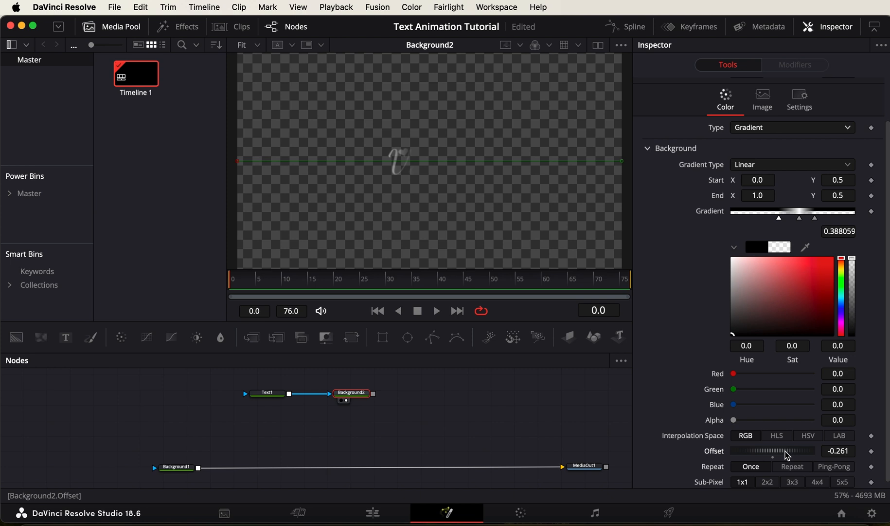
left_click_drag(783, 451, 773, 457)
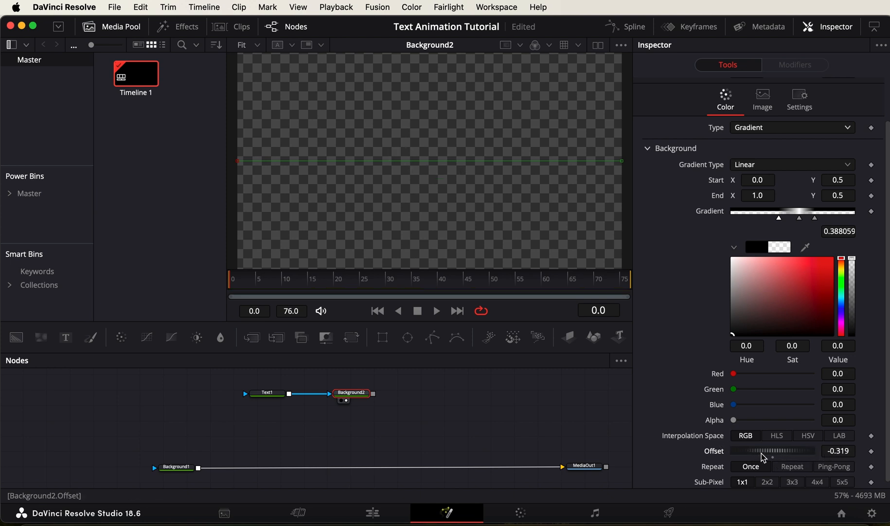
left_click_drag(761, 453, 773, 453)
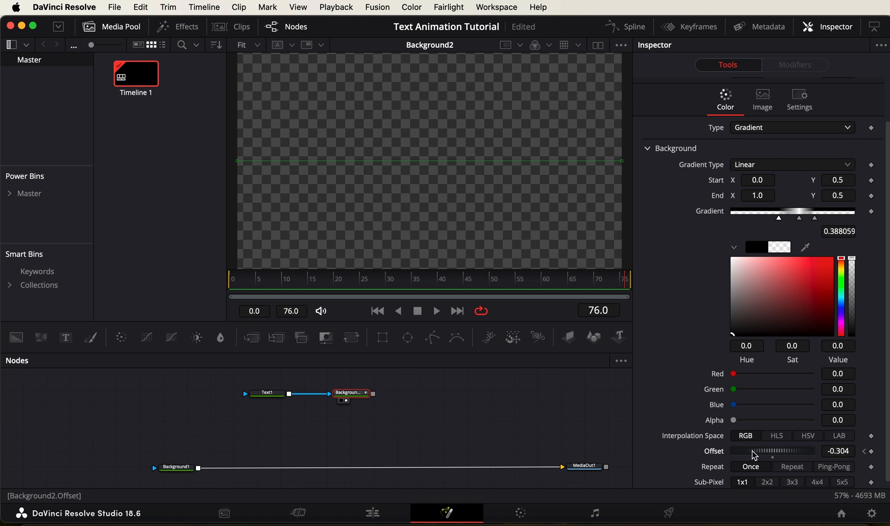
left_click_drag(749, 450, 801, 450)
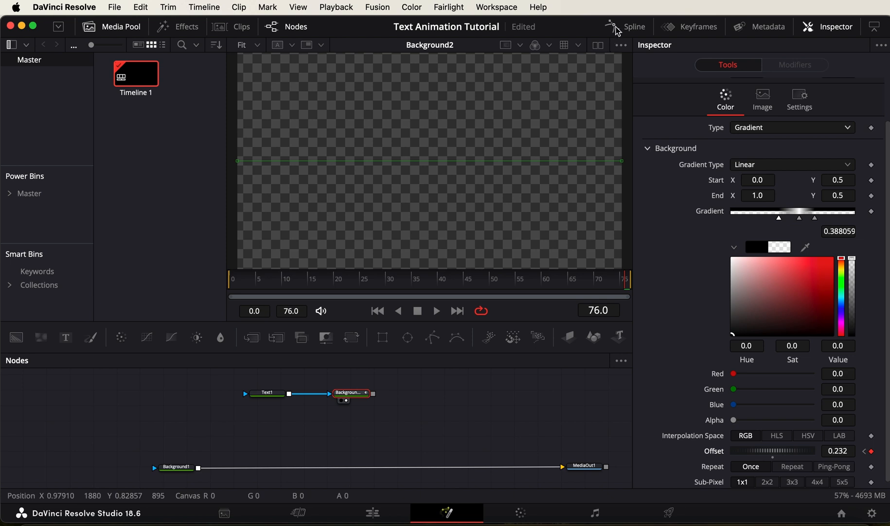
- Check the Offset animation curve in the Spline editor and close it
left_click(615, 26)
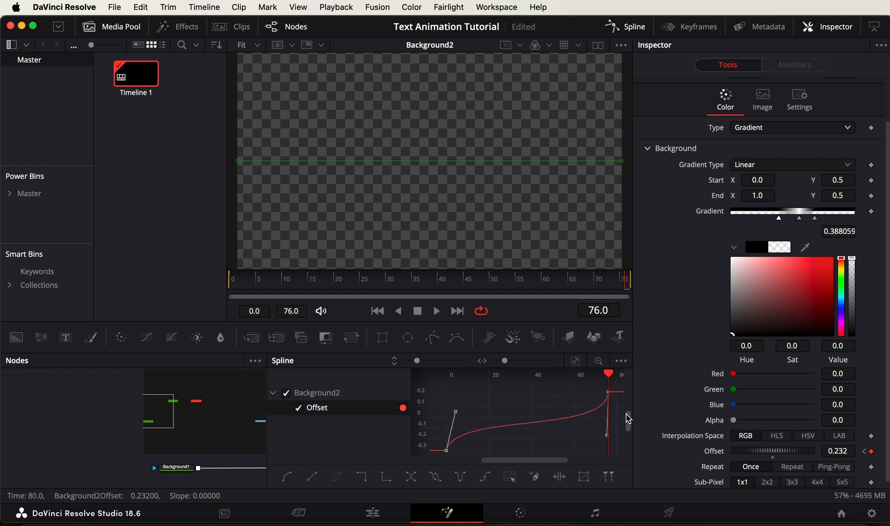
left_click(321, 312)
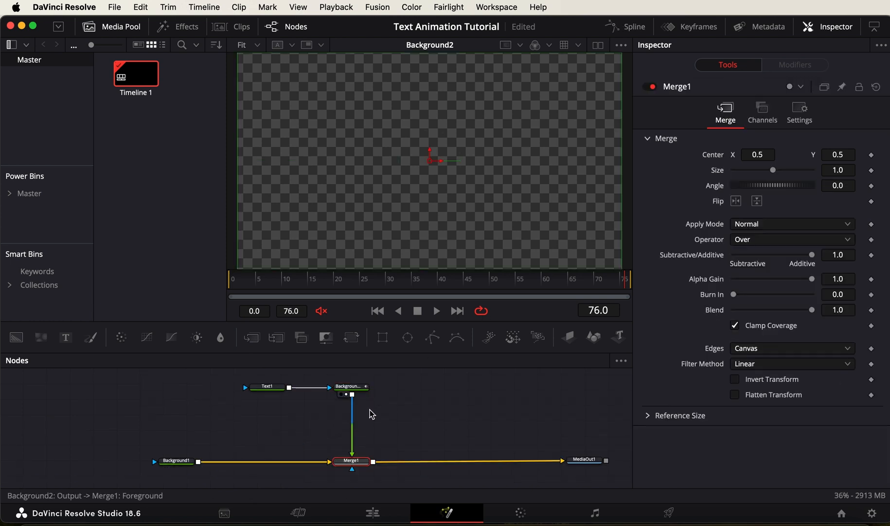
- Insert SoftGlow and Rays after Background2 and preview the glowing text at frame 37
left_click(350, 392)
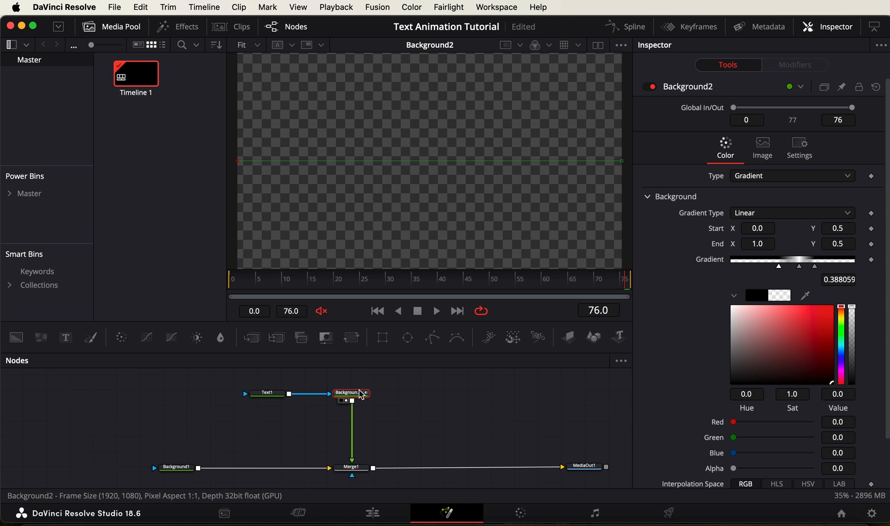
type("s")
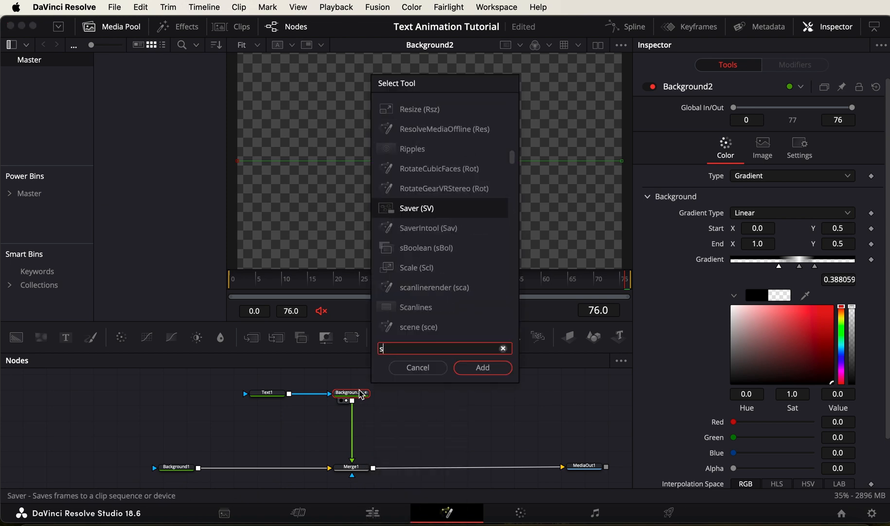
left_click(418, 368)
type("ray")
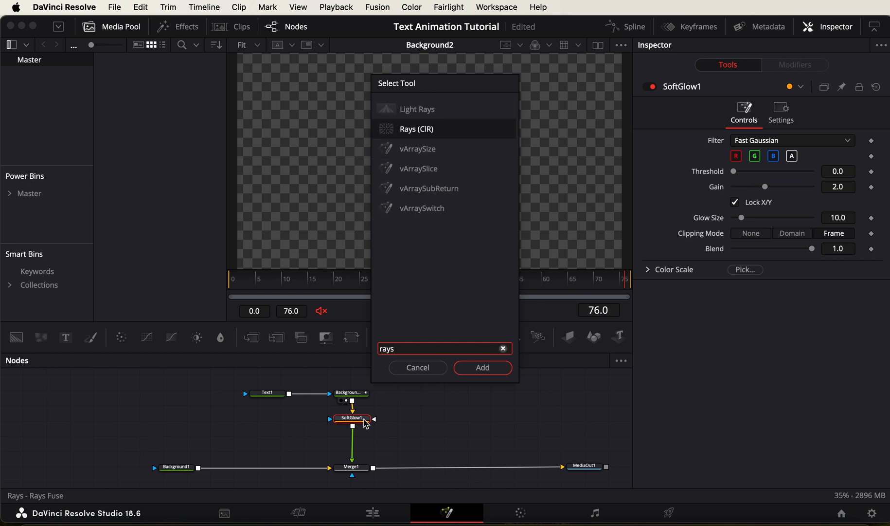
left_click(483, 368)
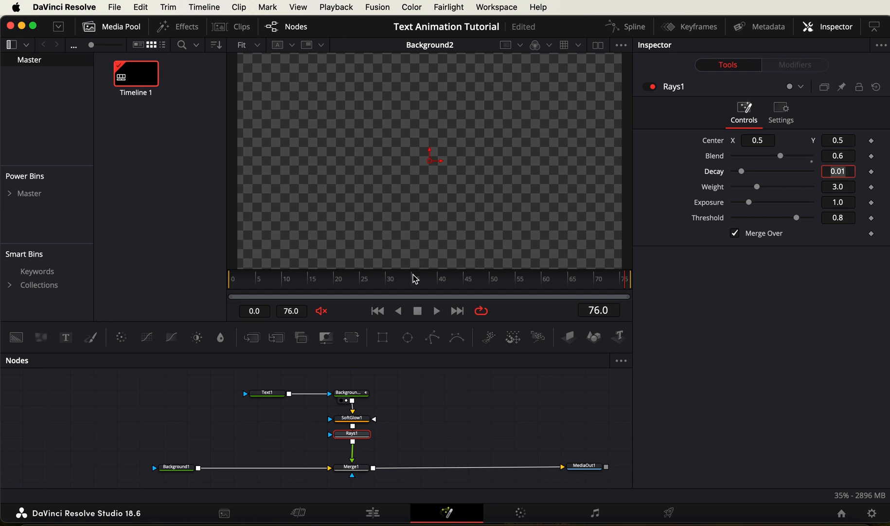
left_click(416, 278)
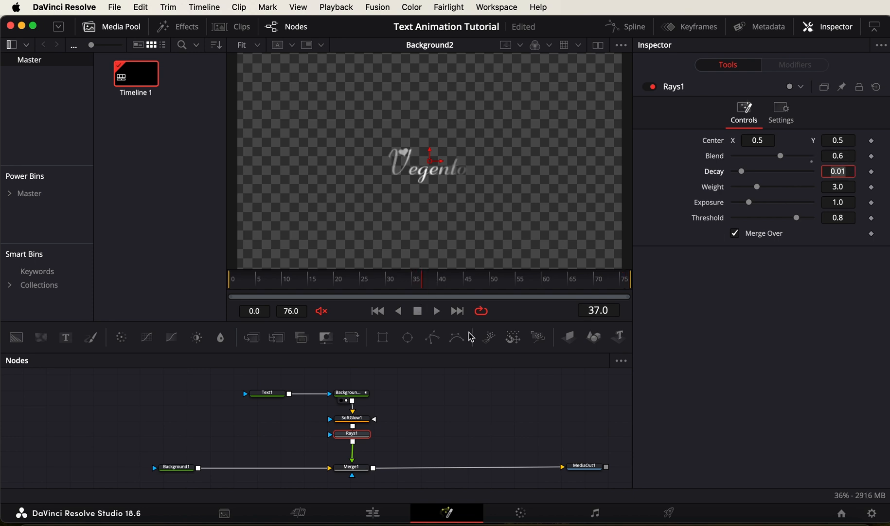
- View MediaOut1 and scrub through to the last frame to check the glowing Vegento reveal
left_click(586, 466)
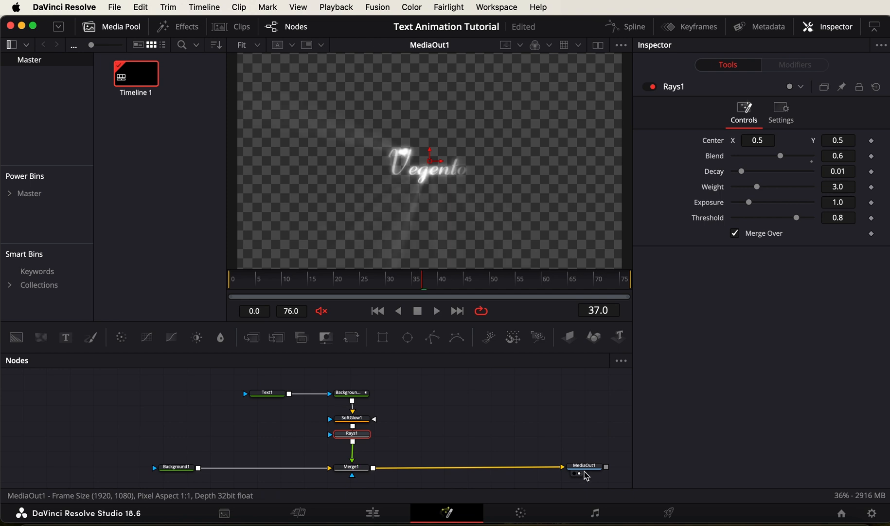
left_click(339, 279)
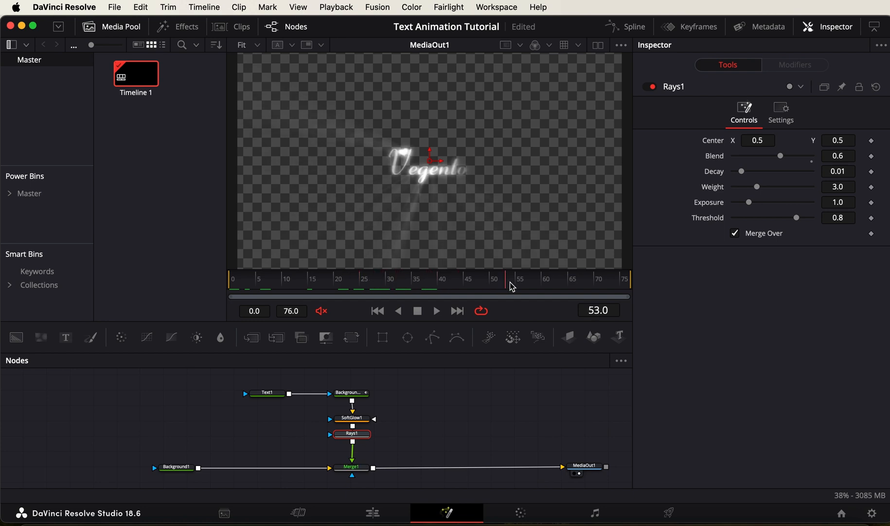
left_click(627, 279)
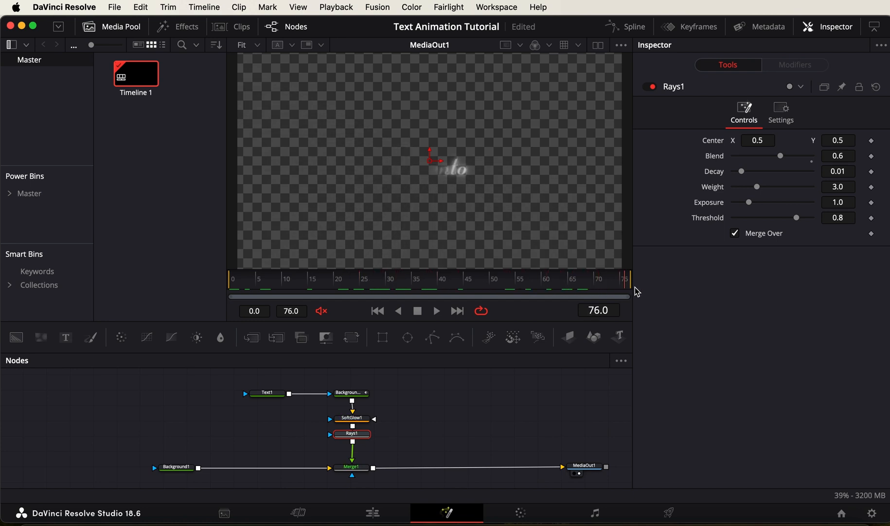